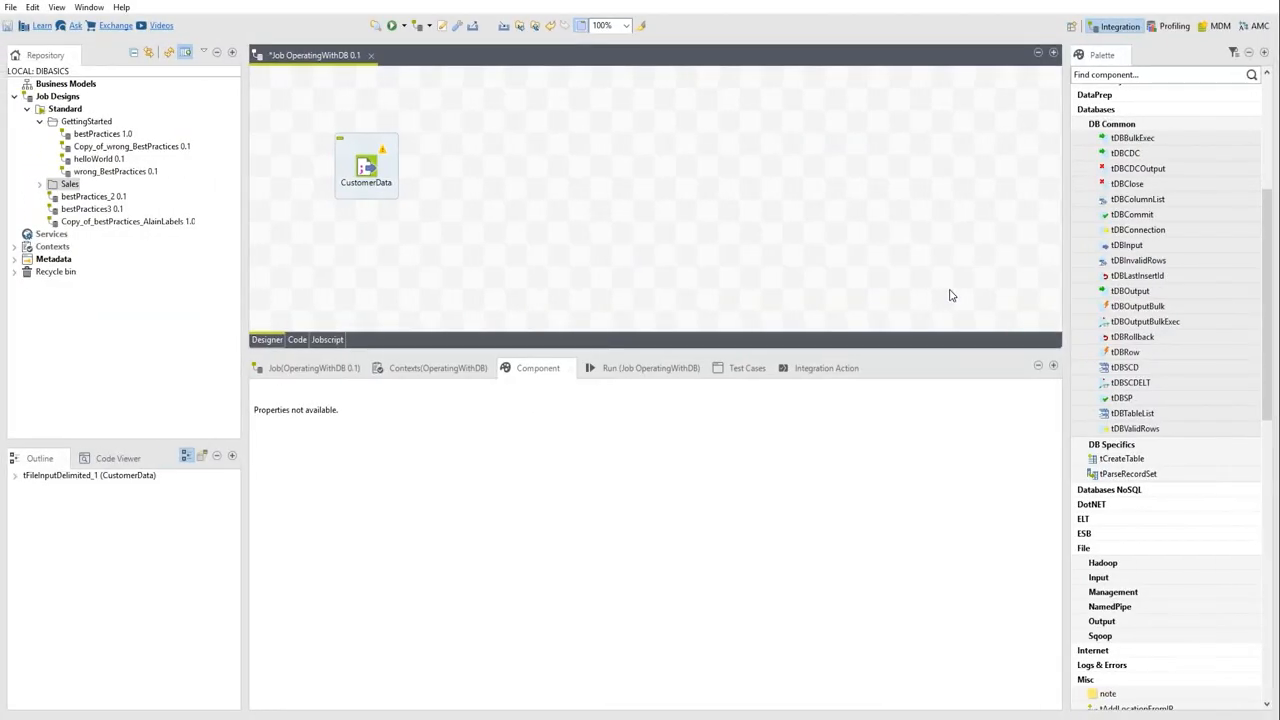
{"action": "mouse_move", "coordinate": [958, 282]}
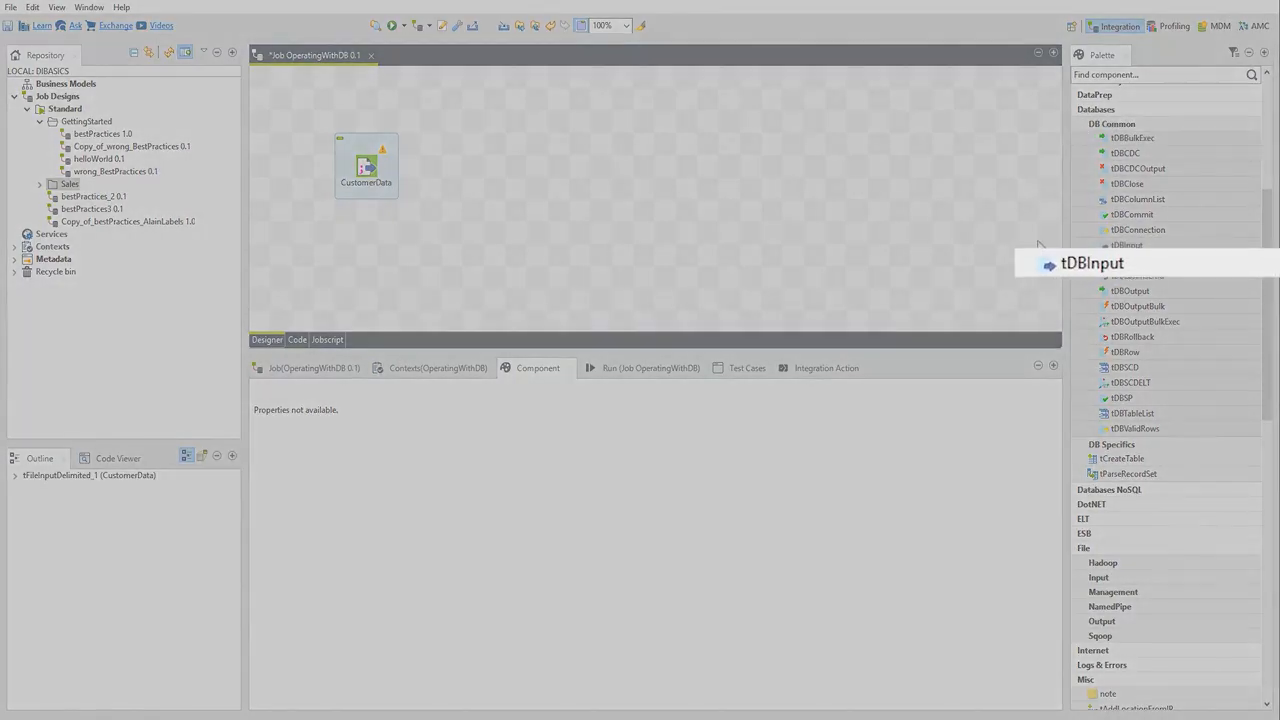
{"action": "mouse_move", "coordinate": [1172, 270]}
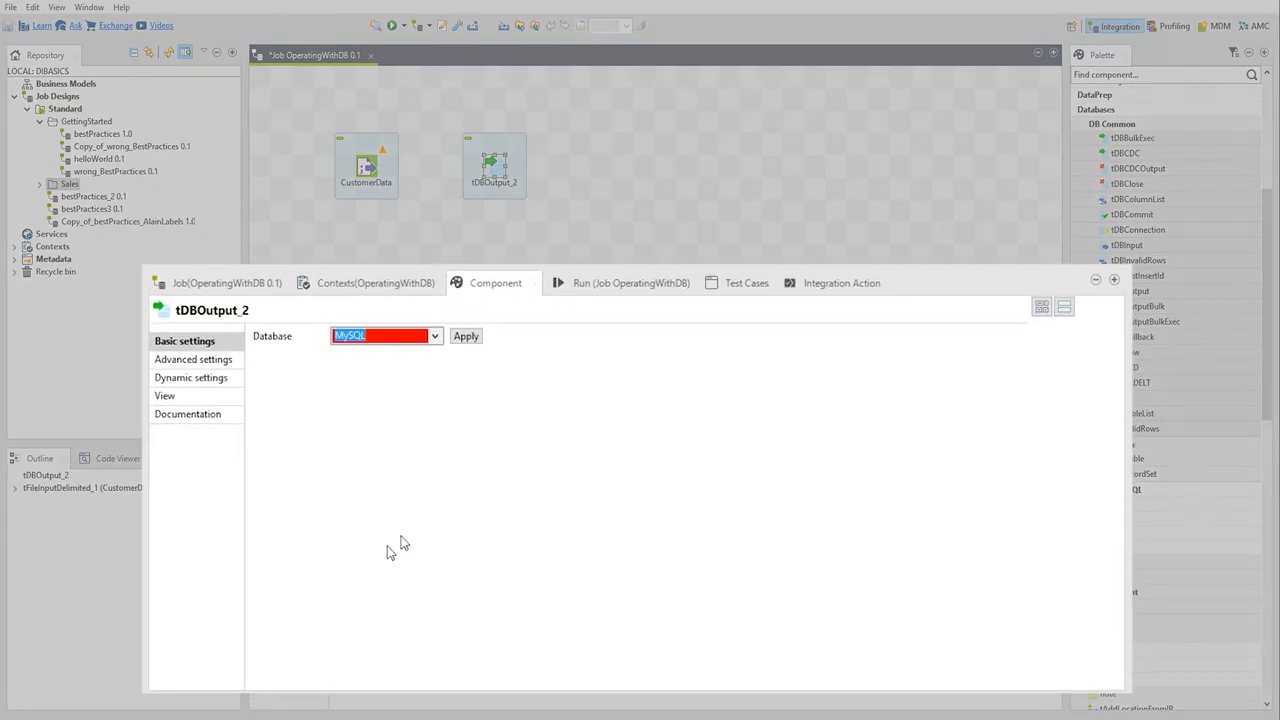
Step: Apply MySQL as tDBOutput_2's type and enter host localhost, port 3306, database sandbox, user talend
{"action": "left_click", "coordinate": [464, 336]}
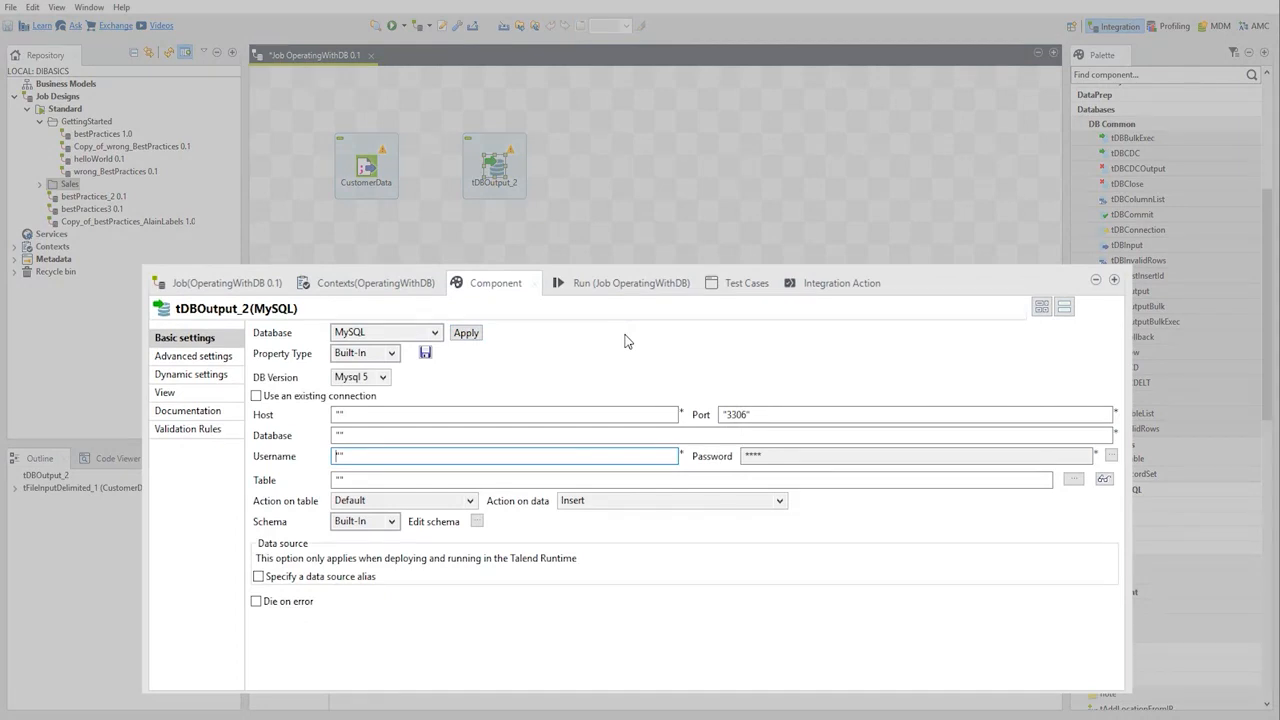
{"action": "left_click", "coordinate": [504, 414]}
{"action": "type", "text": "localhost"}
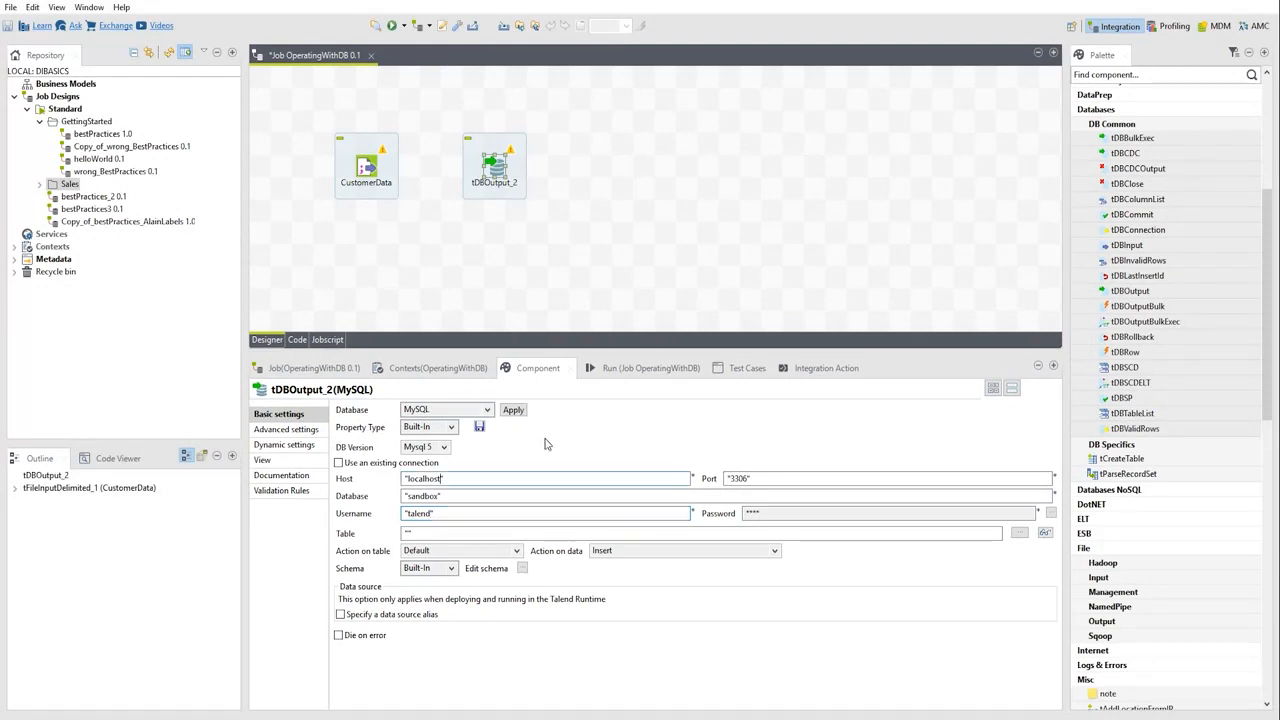
Step: Link CustomerData to tDBOutput_2 with a Main row and sync its columns First, Last, Number, Street, City, State
{"action": "left_click", "coordinate": [366, 164]}
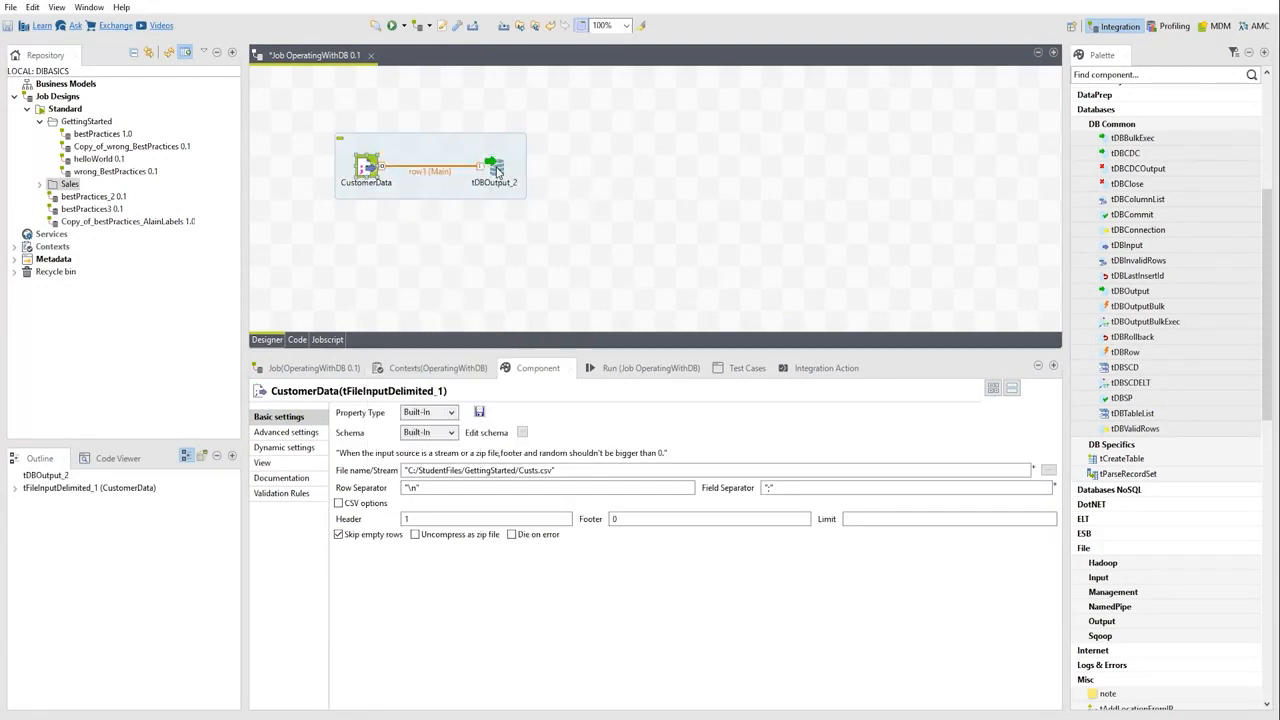
{"action": "left_click", "coordinate": [494, 164]}
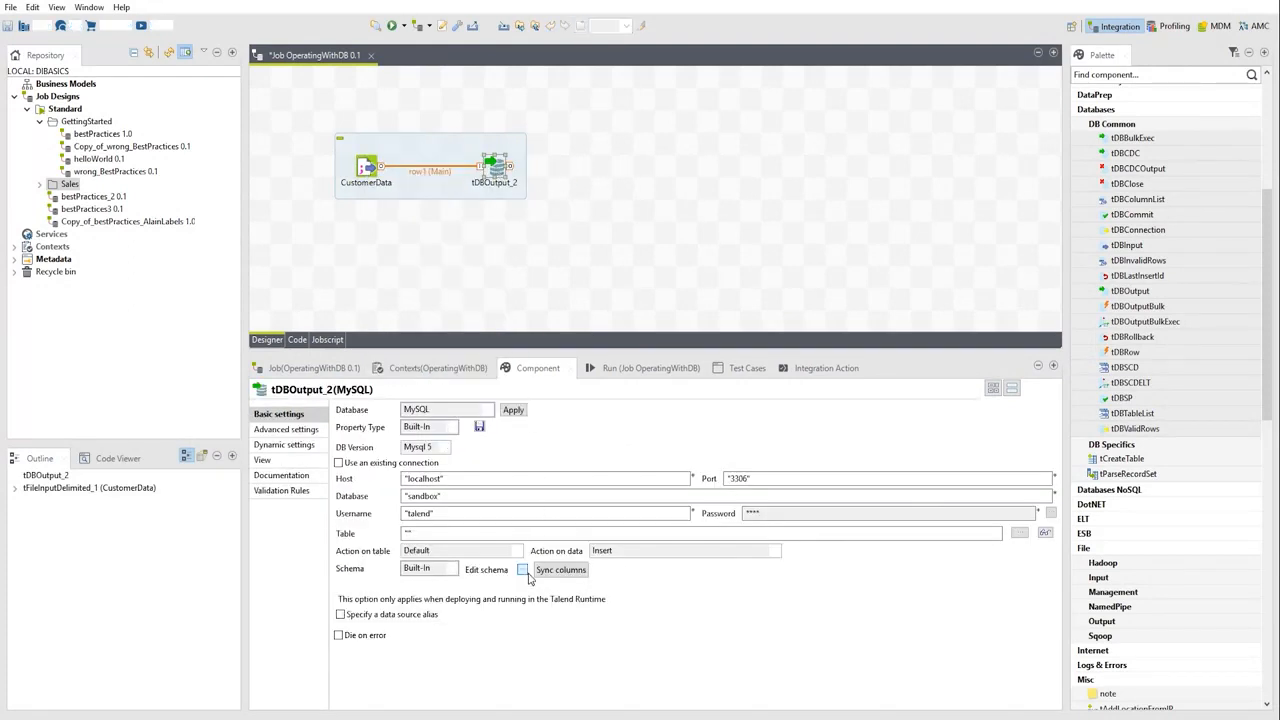
{"action": "left_click", "coordinate": [520, 570]}
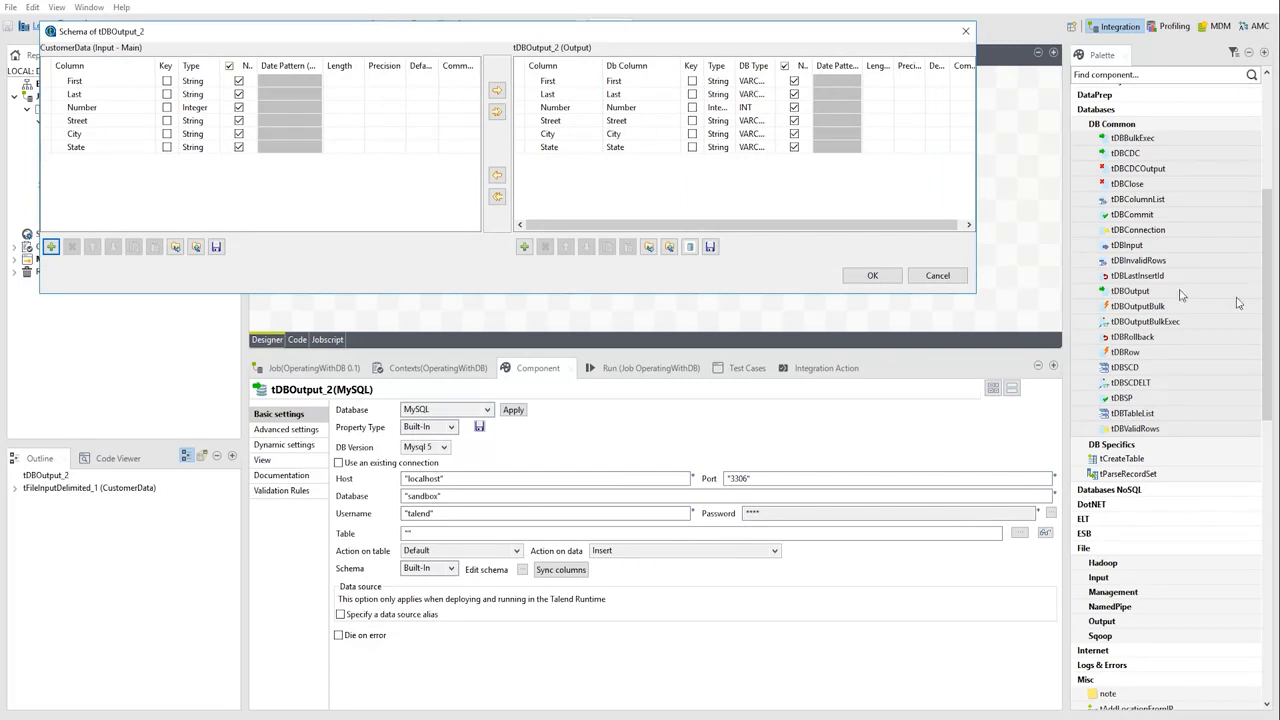
{"action": "mouse_move", "coordinate": [1238, 304]}
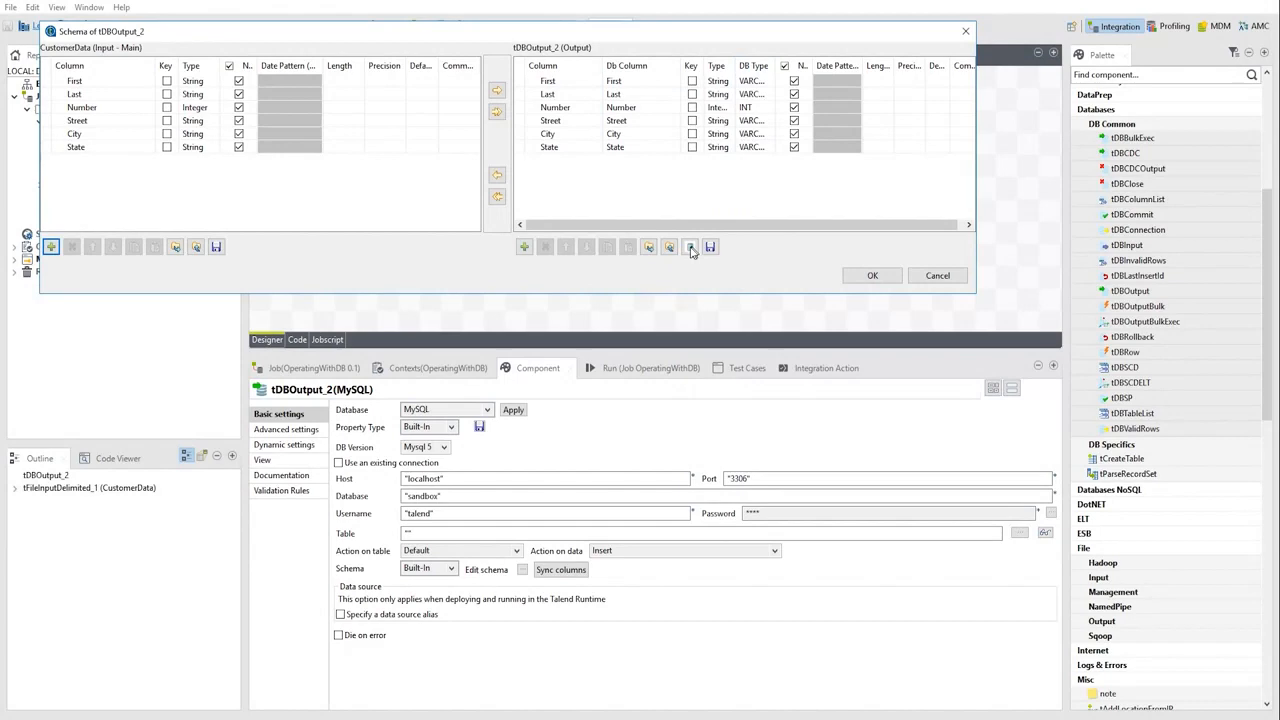
{"action": "mouse_move", "coordinate": [690, 248]}
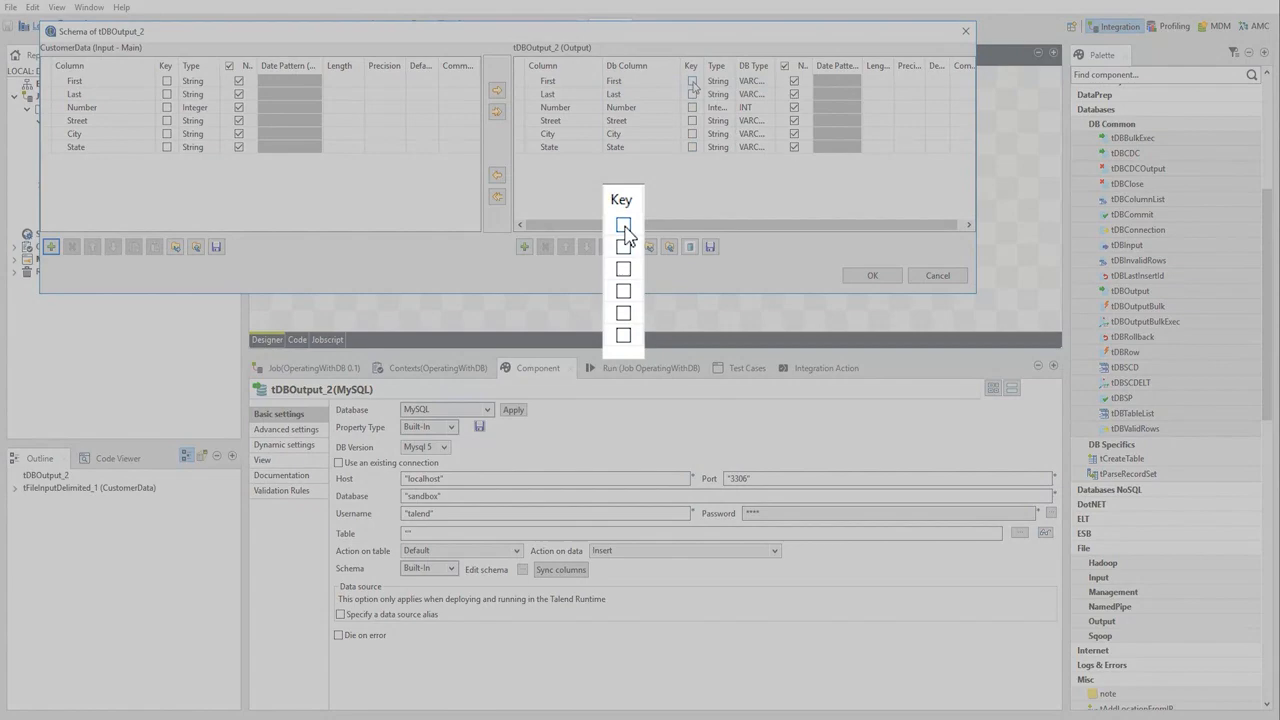
Step: Mark First as a key column and make it non-nullable in tDBOutput_2's schema
{"action": "left_click", "coordinate": [624, 224]}
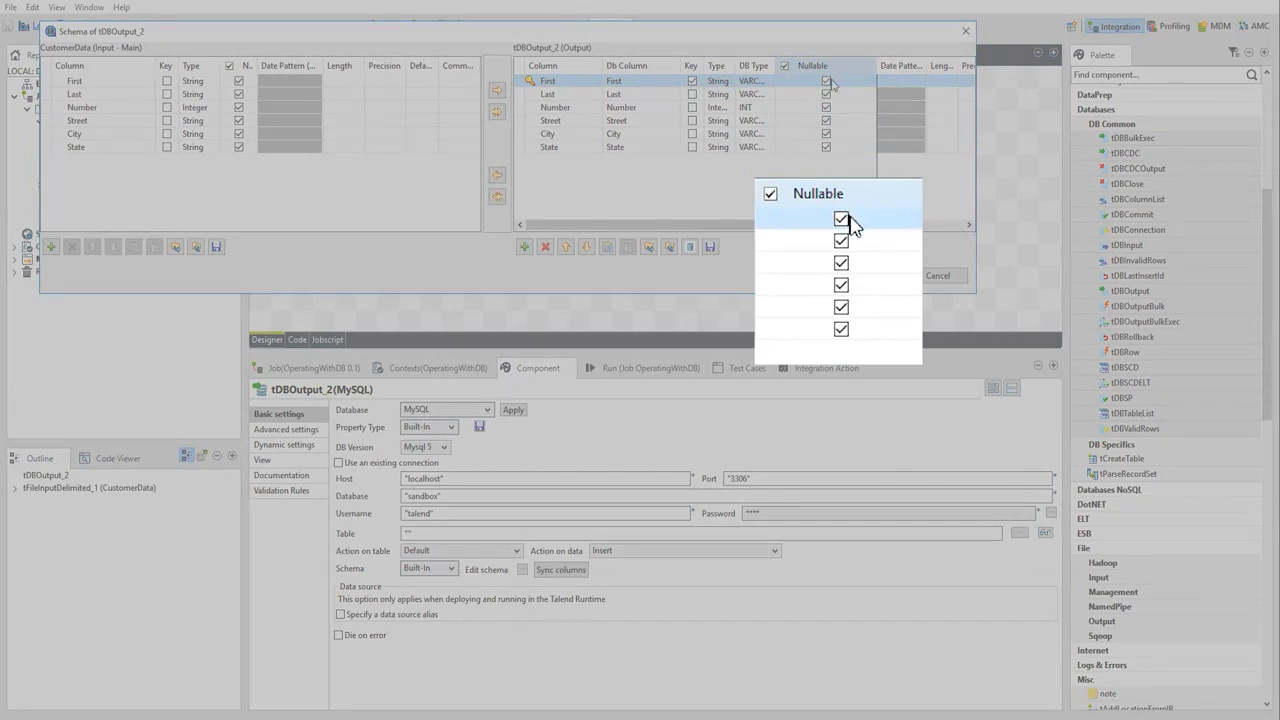
{"action": "left_click", "coordinate": [840, 218]}
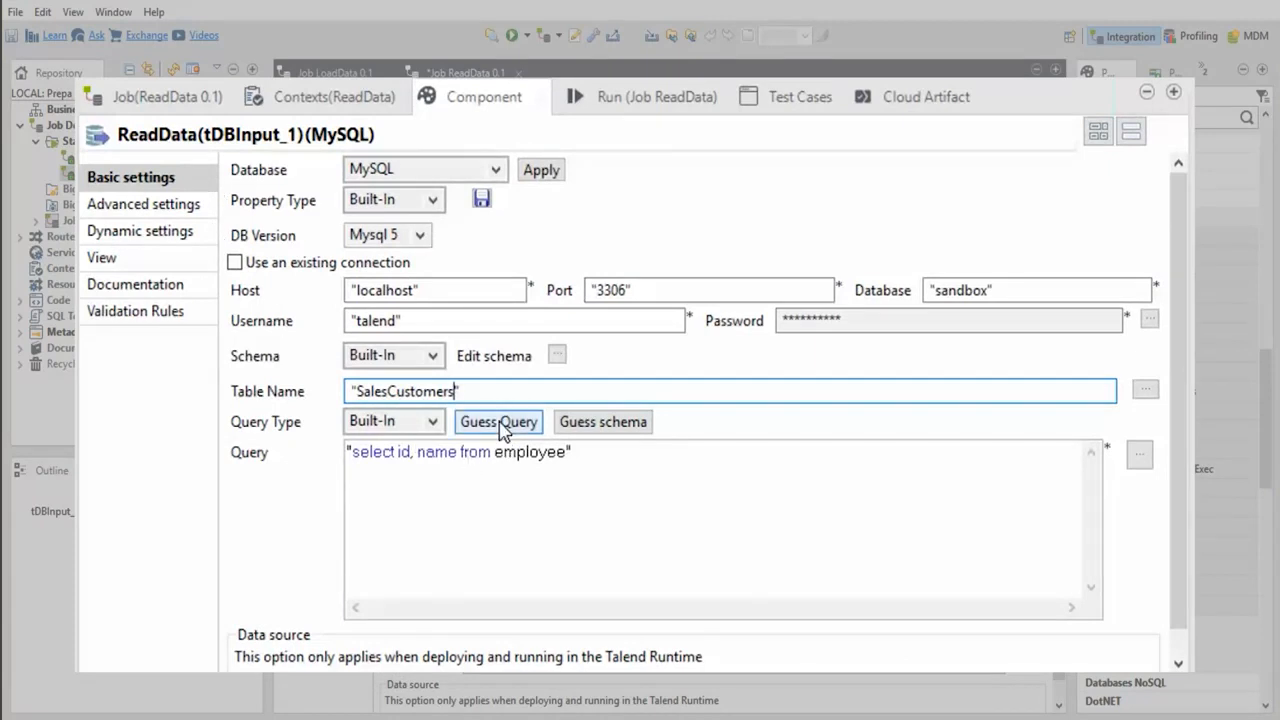
Step: Guess the SELECT query from SalesCustomers and view it maximised in the SQL Builder
{"action": "left_click", "coordinate": [498, 420]}
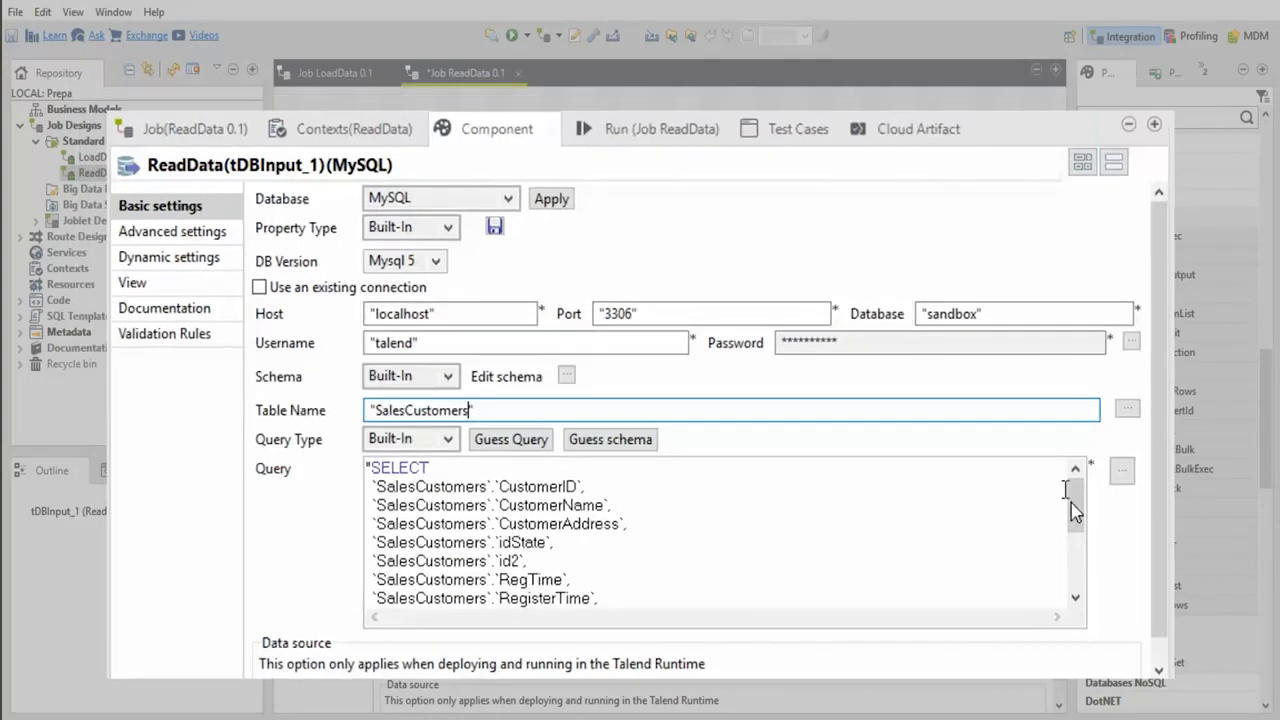
{"action": "left_click", "coordinate": [1120, 468]}
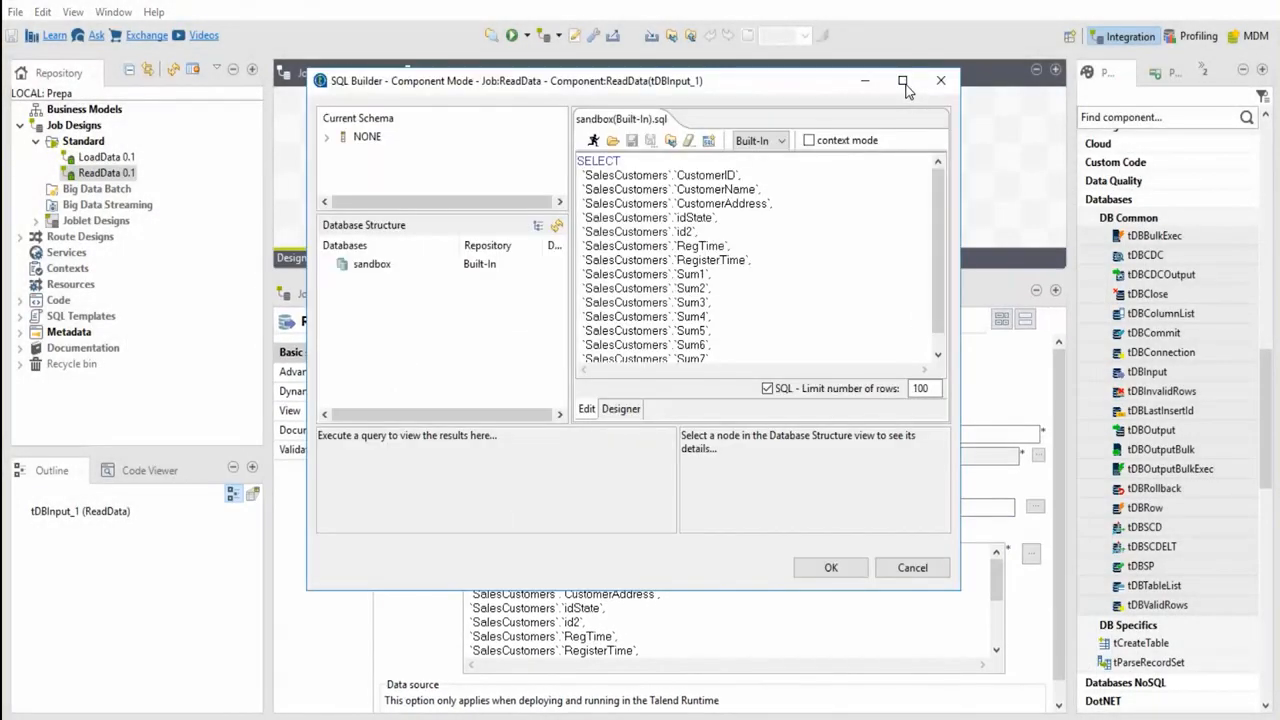
{"action": "left_click", "coordinate": [902, 80]}
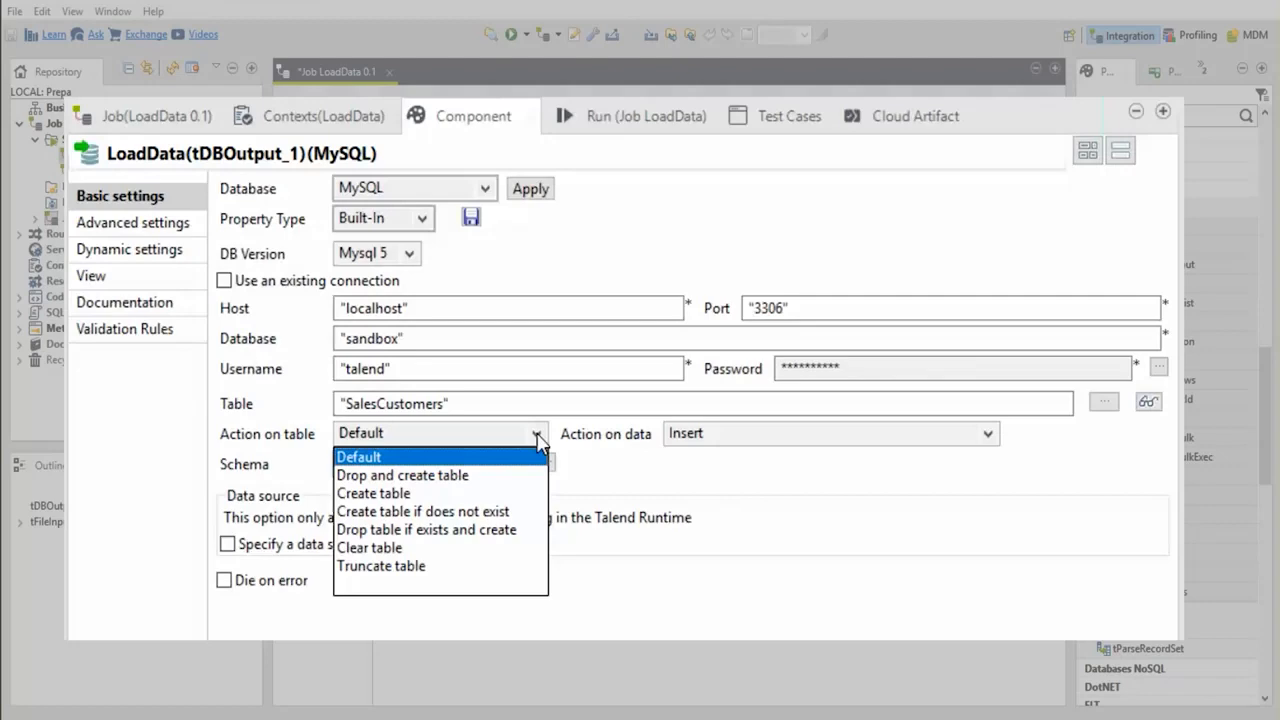
{"action": "mouse_move", "coordinate": [988, 438]}
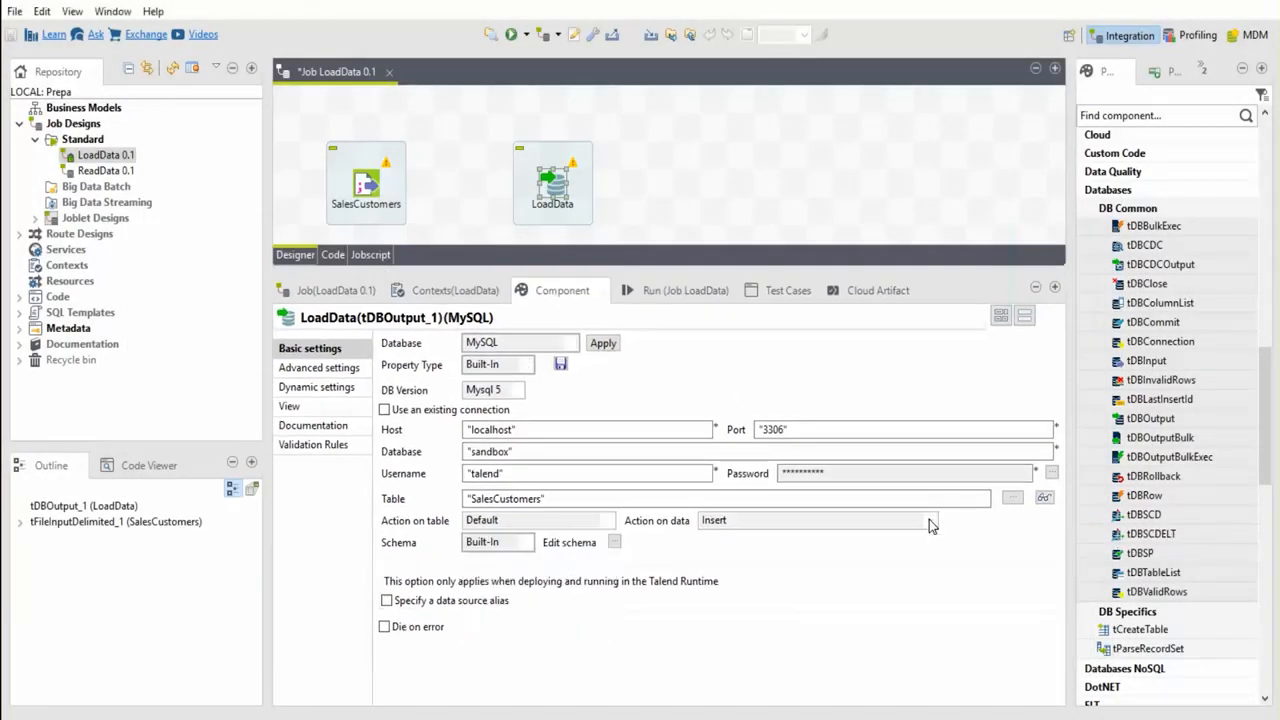
Step: Bring up the context actions for LoadData's SalesCustomers component
{"action": "right_click", "coordinate": [366, 184]}
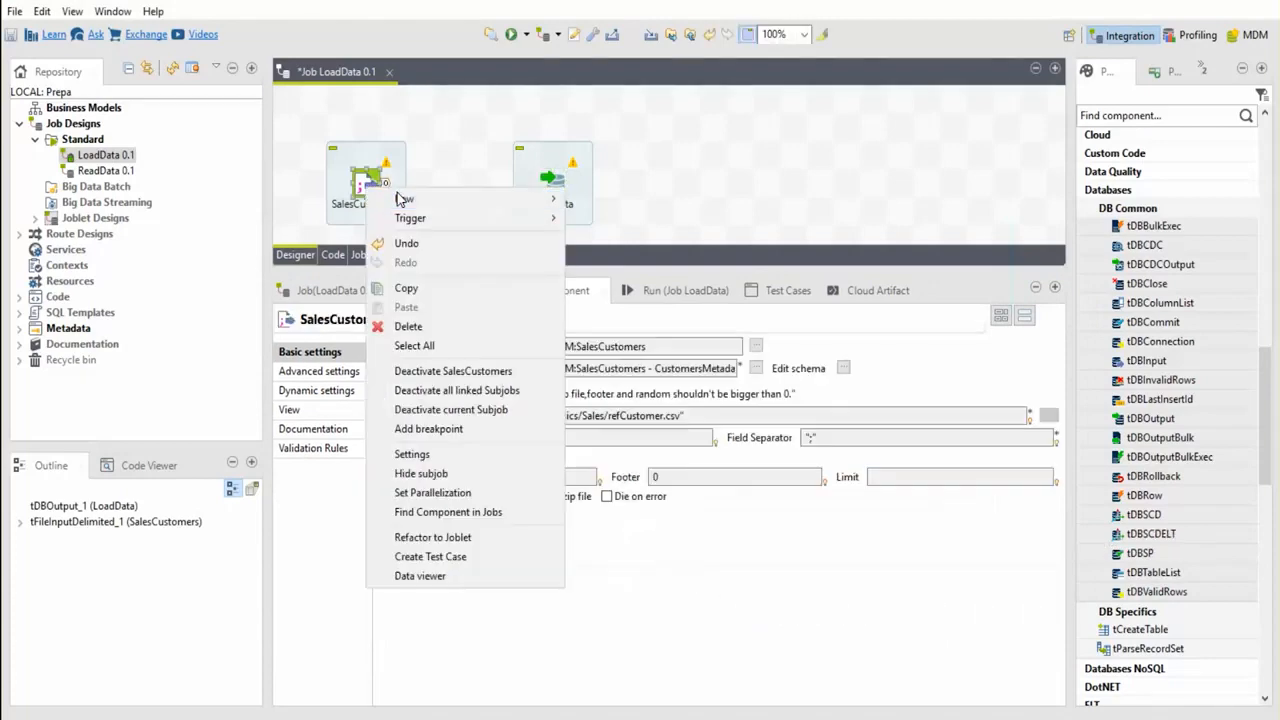